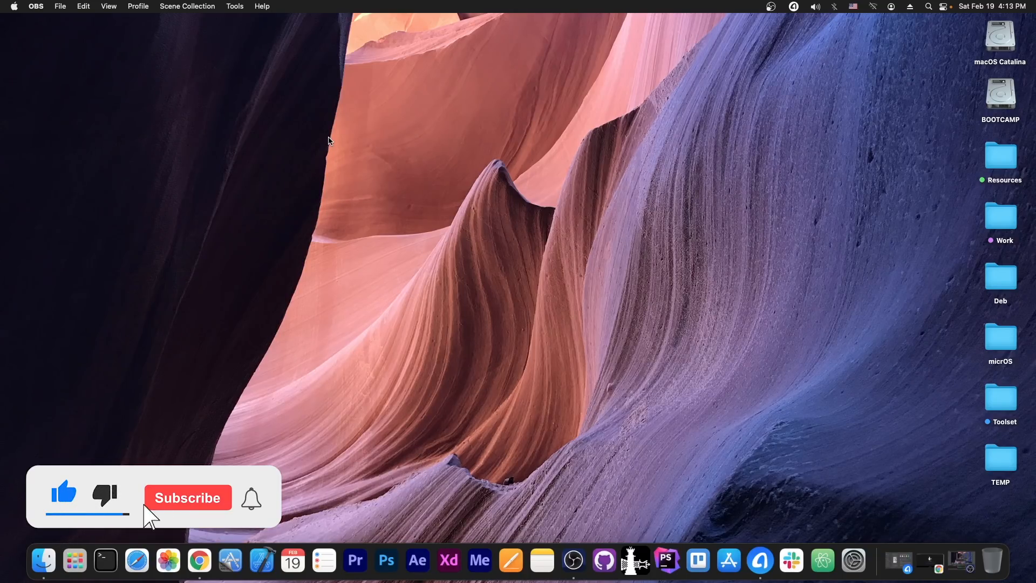
# Launch AnyTrans from the Dock to show the iPod touch device manager.
pyautogui.click(188, 498)
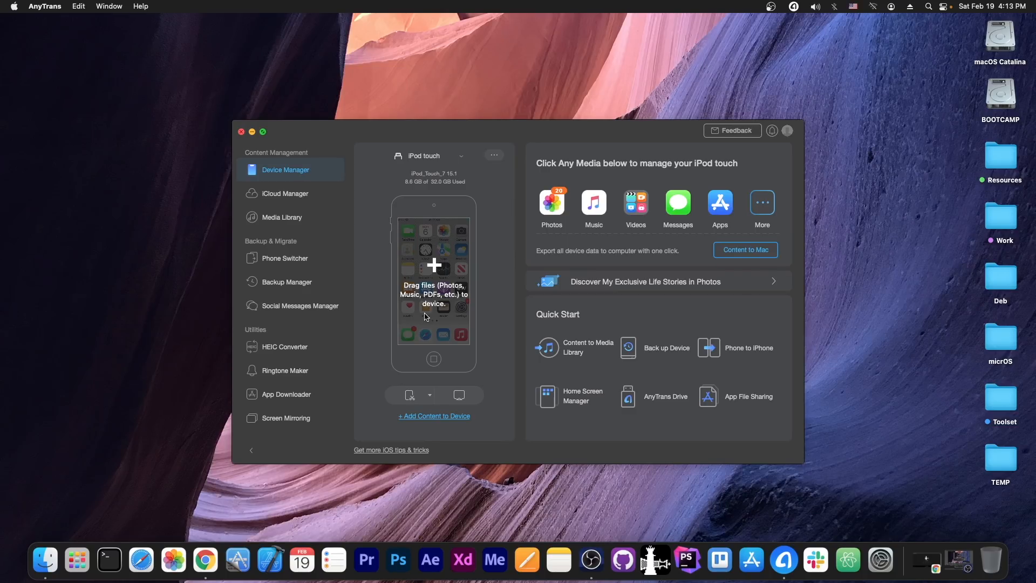
# View AnyTrans's Social Messages Manager, then bring up the checkra1n site in Chrome.
pyautogui.click(300, 306)
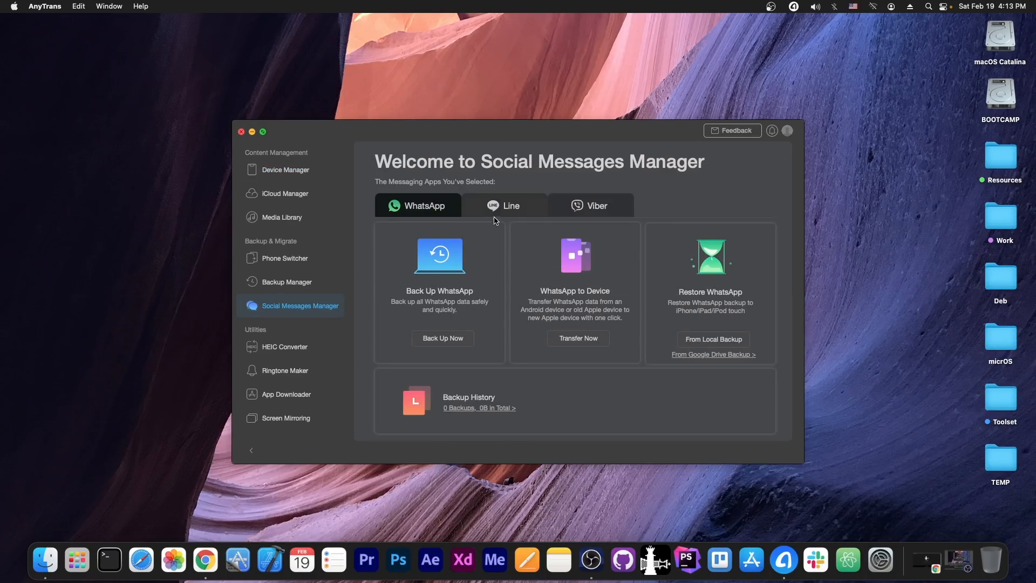
pyautogui.click(591, 205)
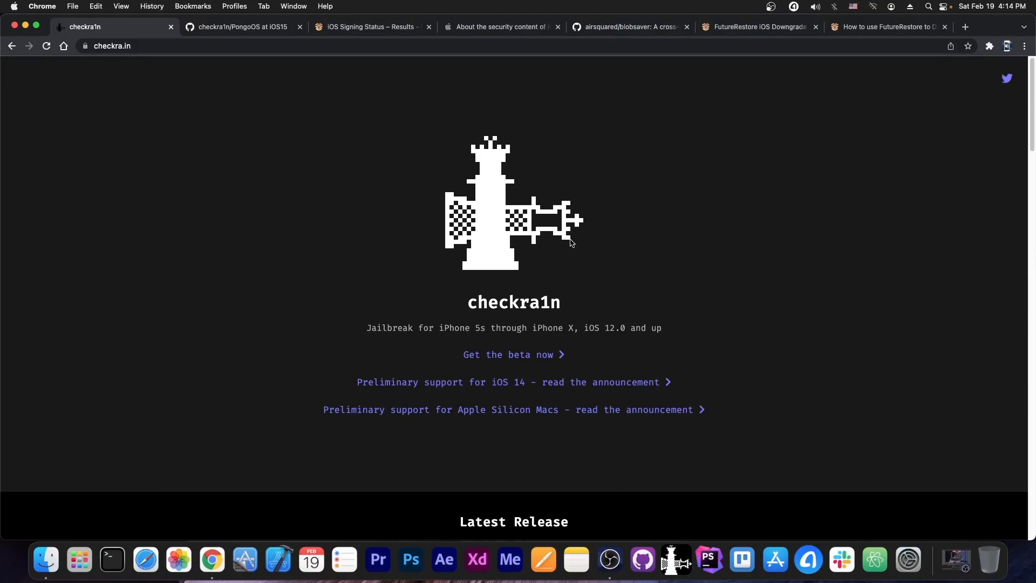
pyautogui.scroll(-3)
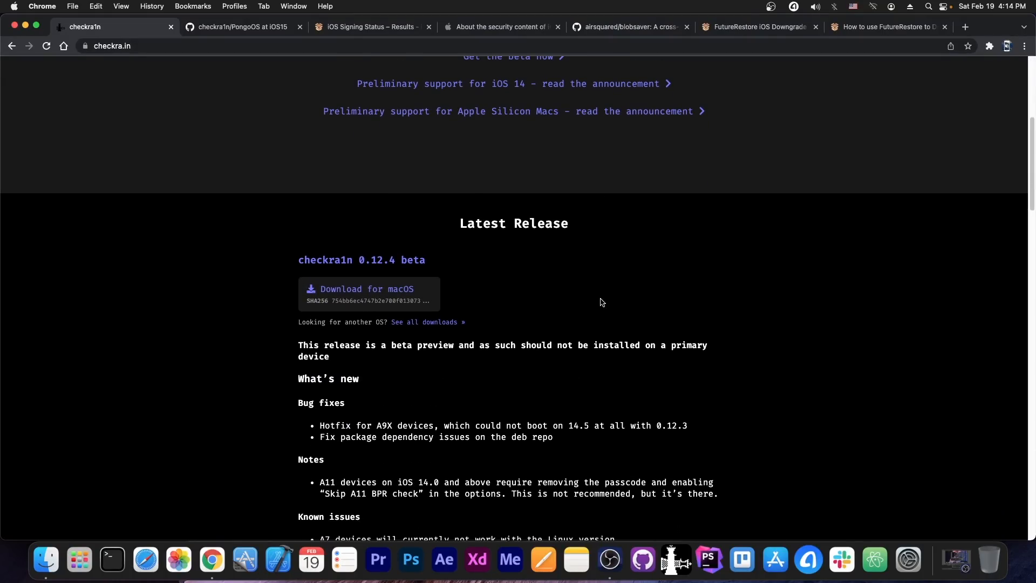
pyautogui.moveTo(600, 298)
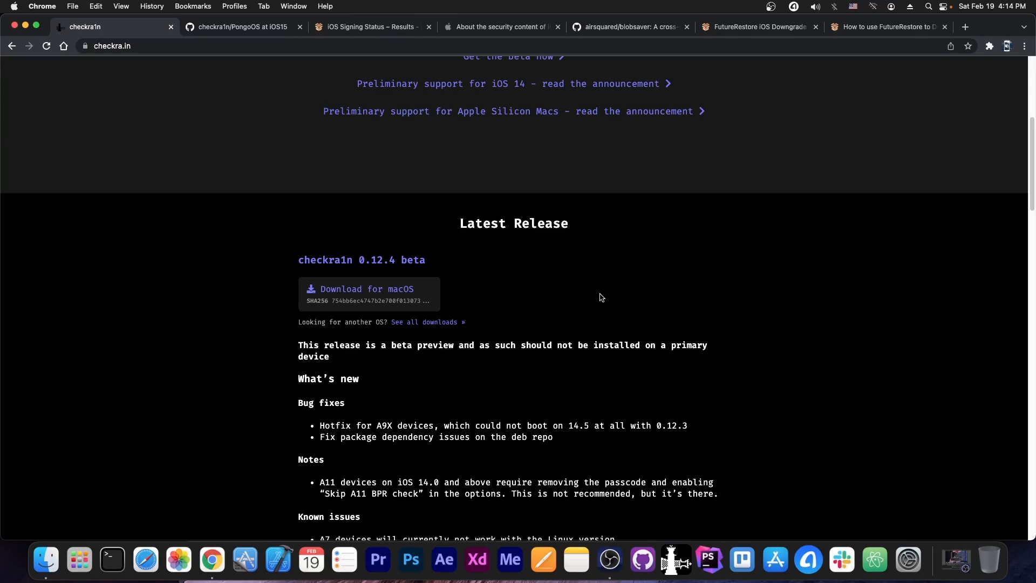
pyautogui.scroll(3)
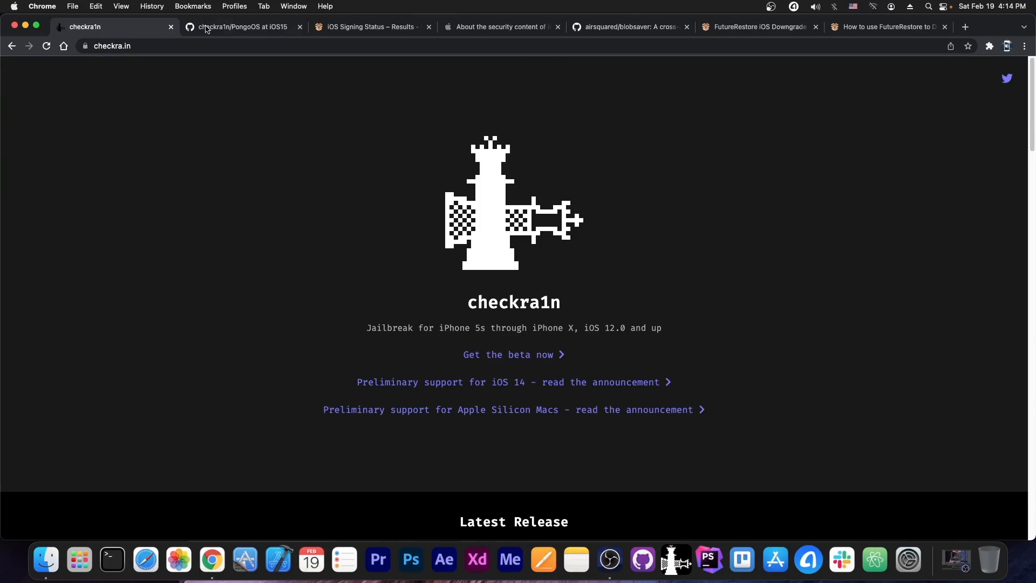
# Browse the PongoOS iOS15 branch page, checking the branch list and staying on iOS15.
pyautogui.click(242, 27)
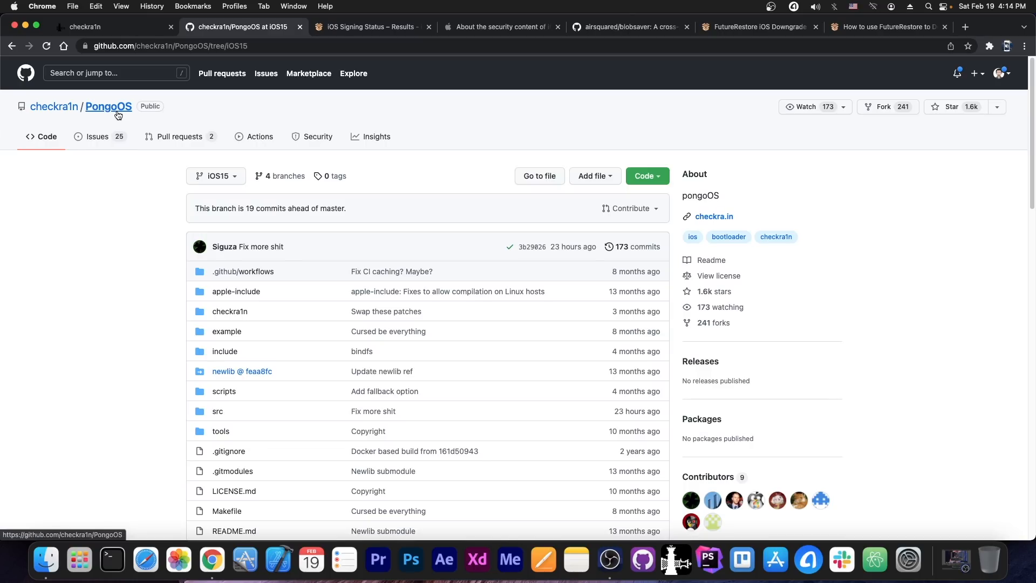
pyautogui.click(215, 176)
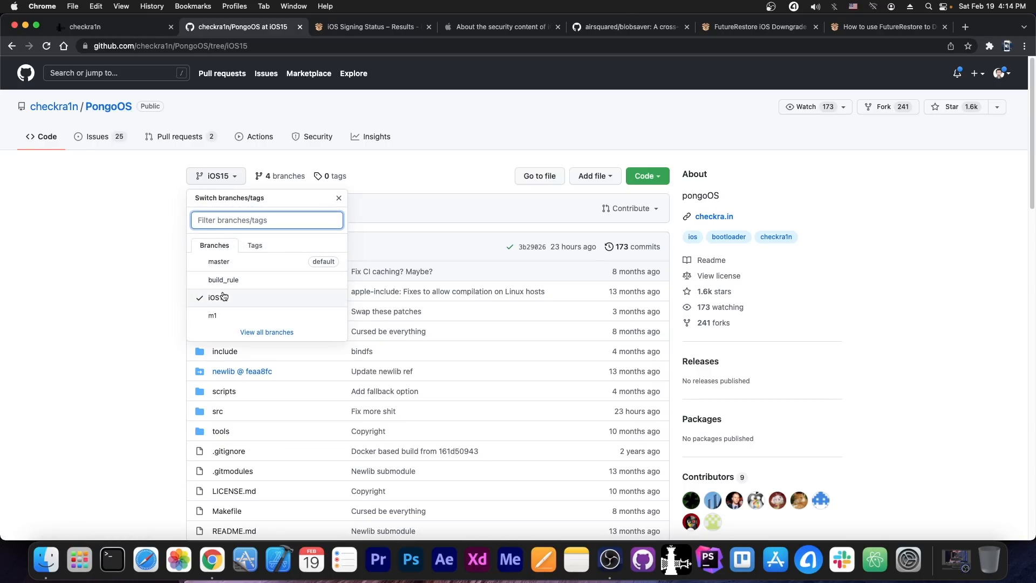
pyautogui.click(338, 198)
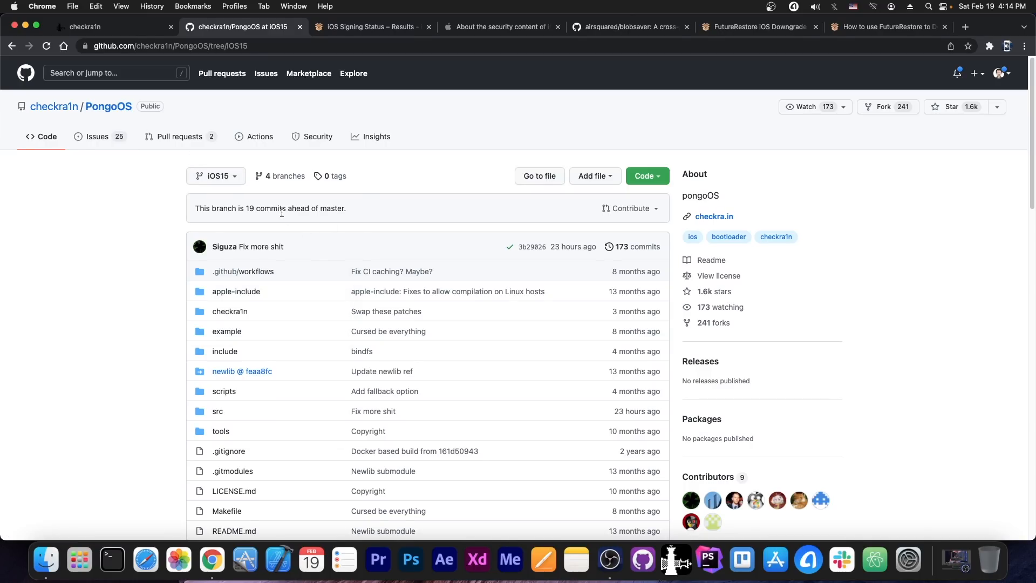
pyautogui.scroll(-3)
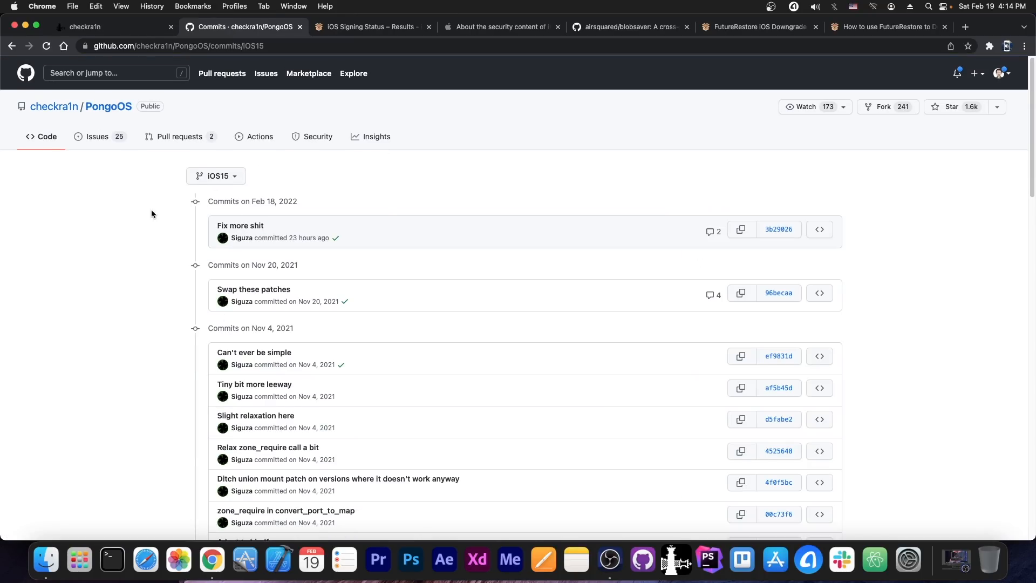
pyautogui.moveTo(438, 198)
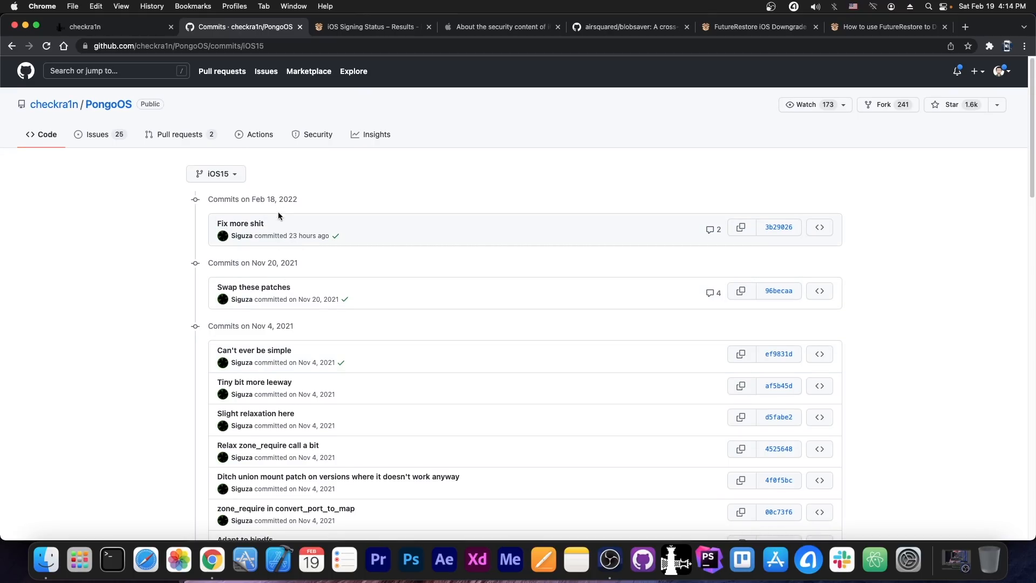
pyautogui.moveTo(307, 245)
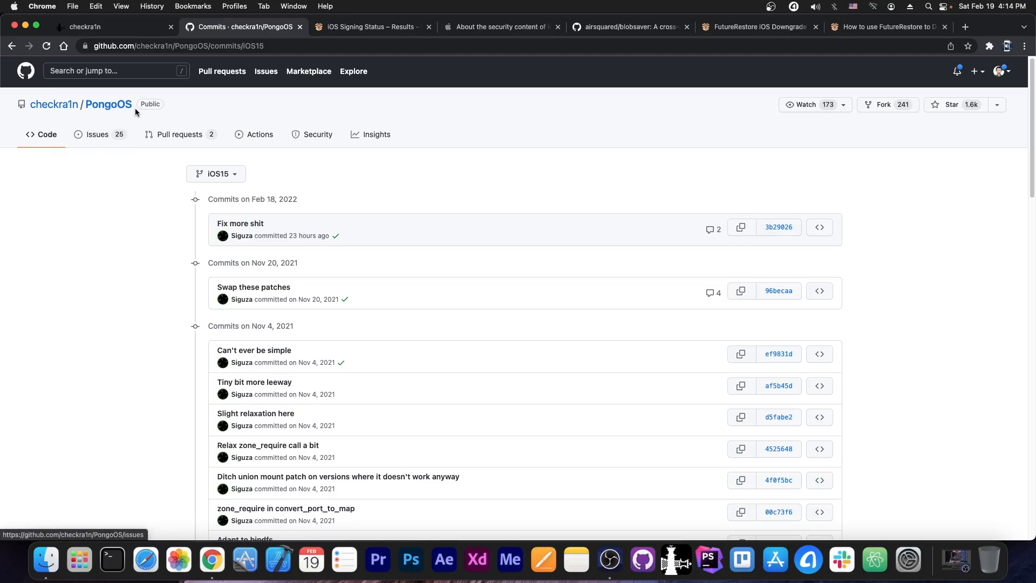
# Visit the PongoOS main page, revisit the iOS15 commits, then return to checkra1n.
pyautogui.click(109, 104)
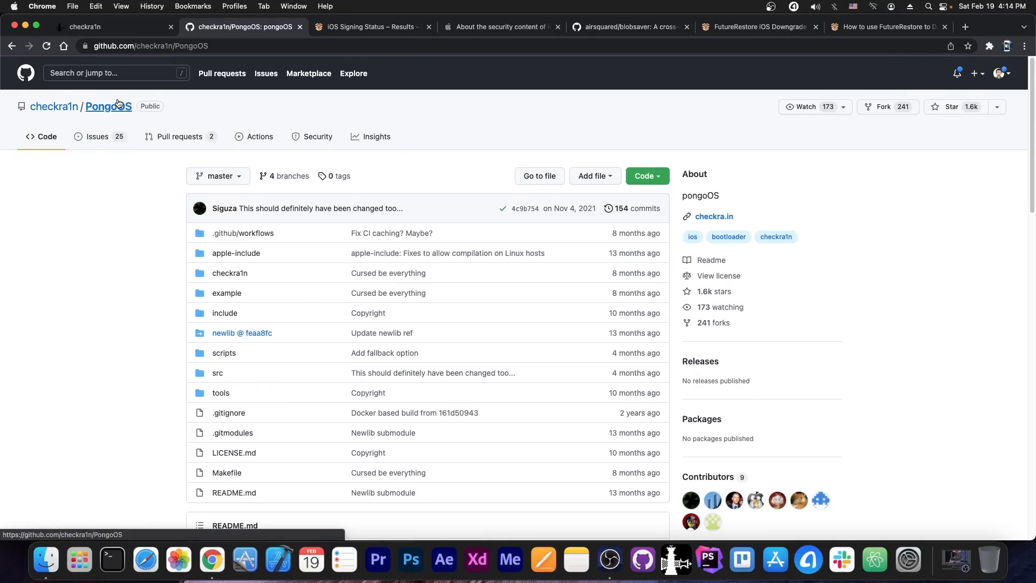
pyautogui.click(217, 176)
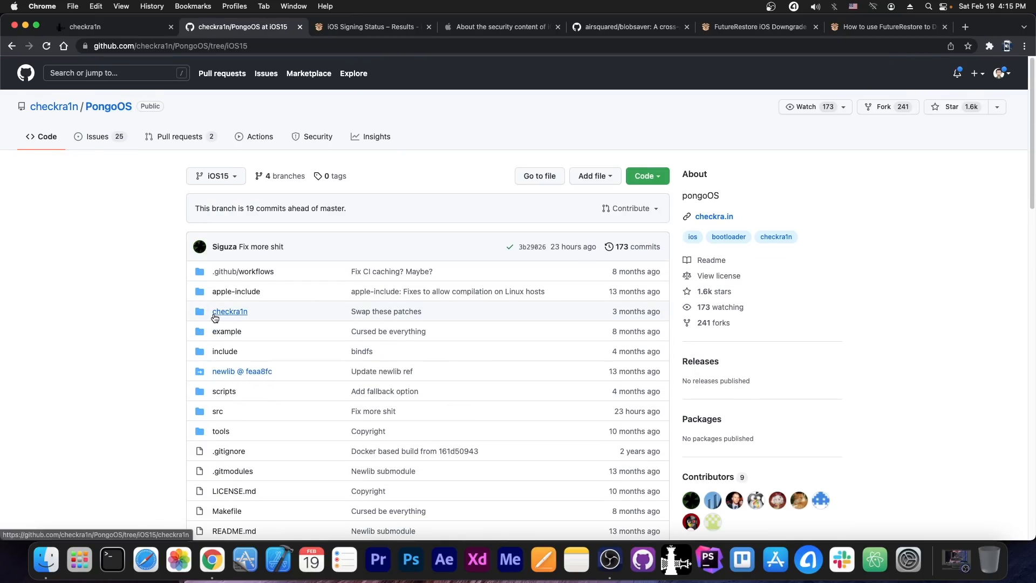
pyautogui.scroll(-3)
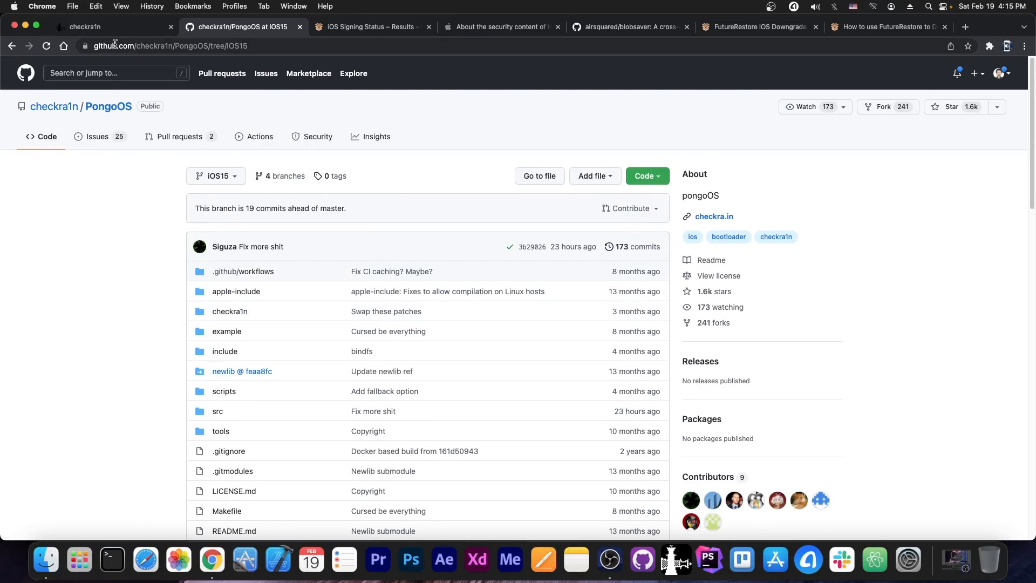
pyautogui.click(86, 26)
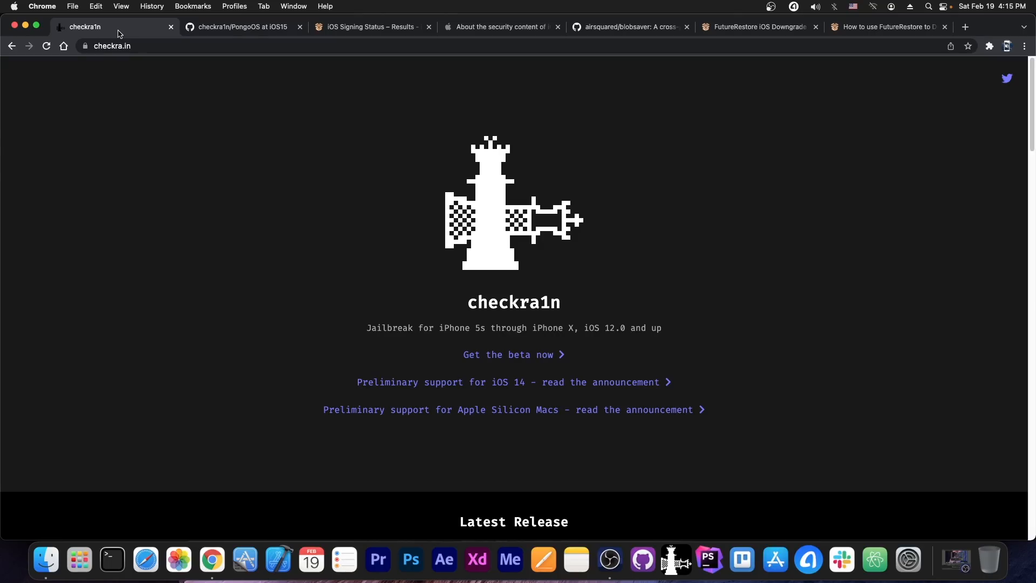
pyautogui.moveTo(336, 218)
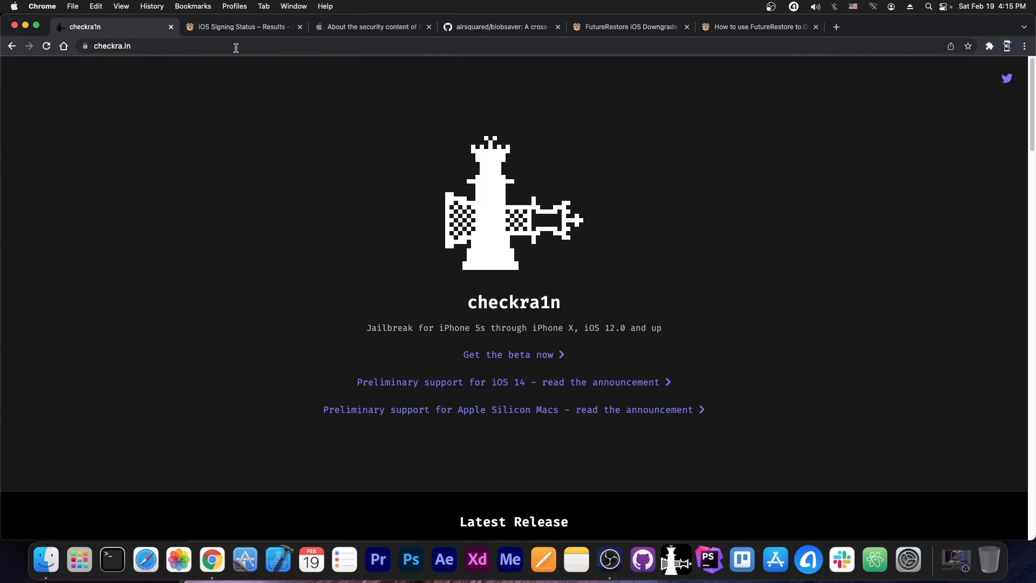
# Review the iPhone13,2 iOS signing status results, then bring up the blobsaver repository.
pyautogui.click(241, 27)
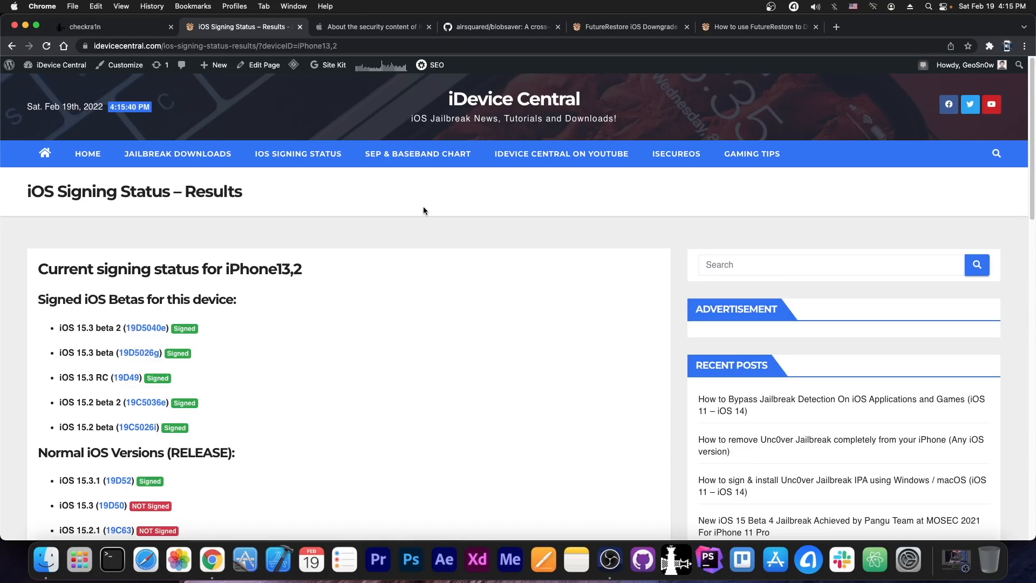
pyautogui.scroll(-3)
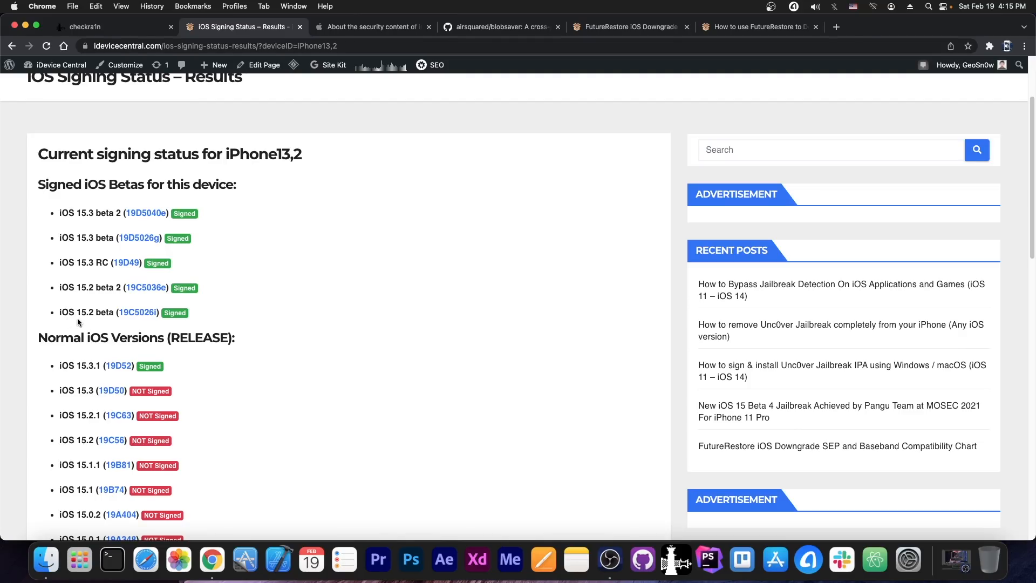
pyautogui.moveTo(115, 299)
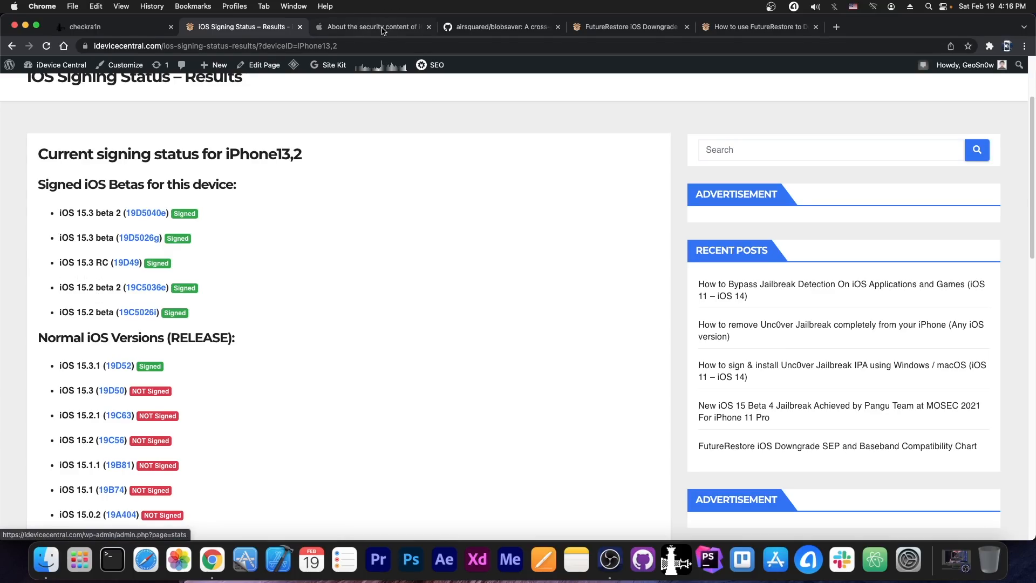
pyautogui.click(500, 27)
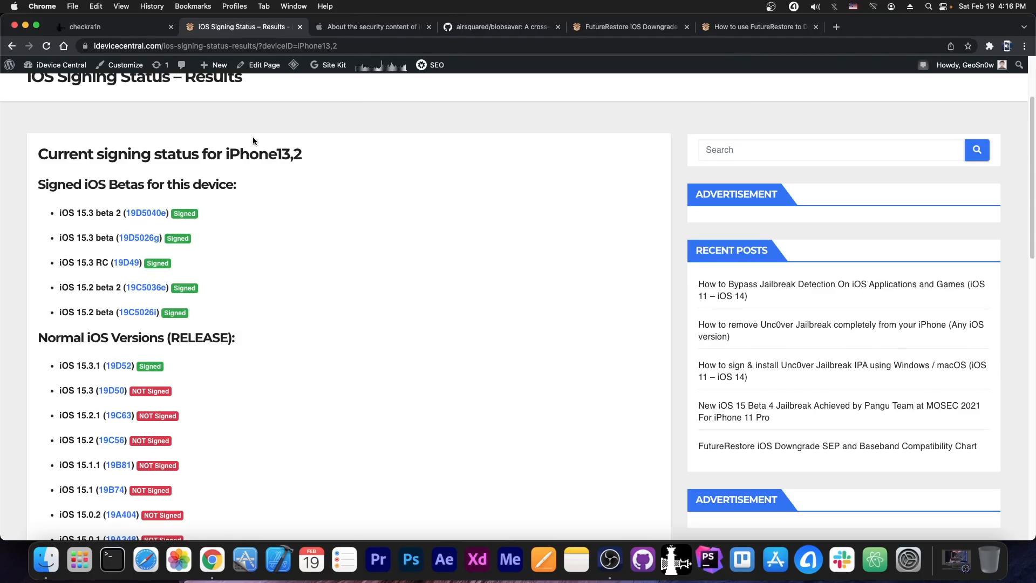
pyautogui.moveTo(101, 288)
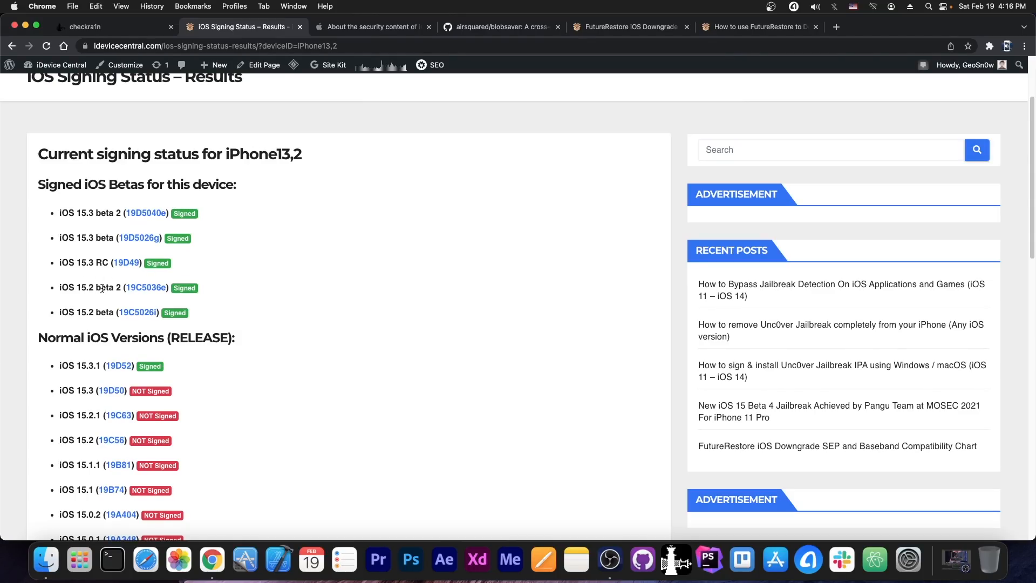
pyautogui.moveTo(86, 386)
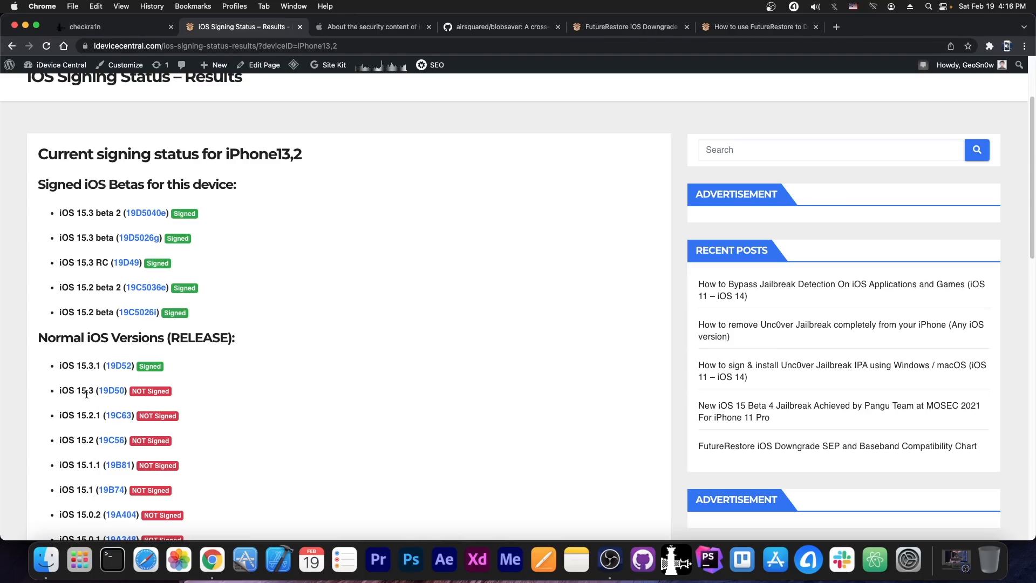
pyautogui.moveTo(129, 274)
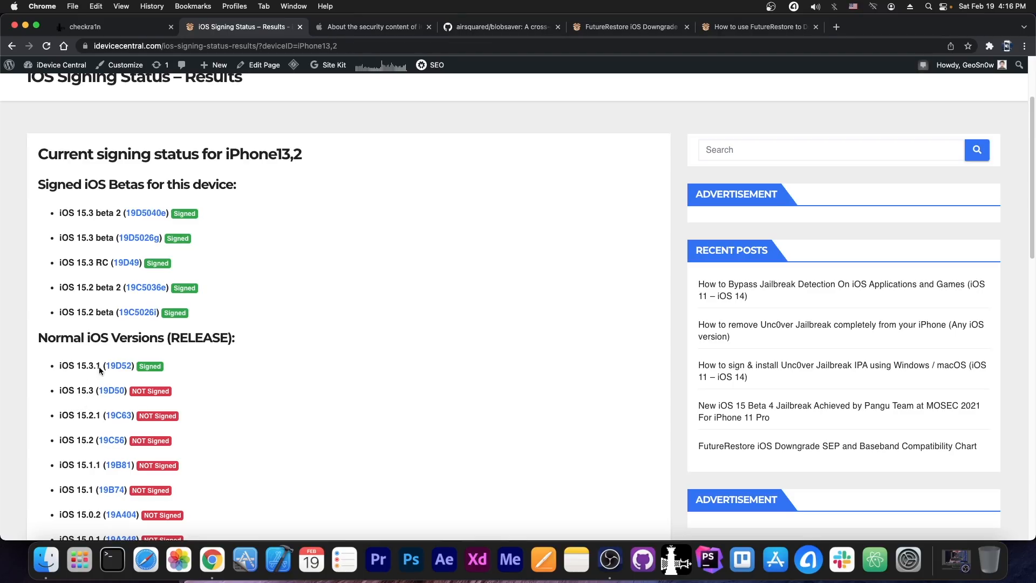
pyautogui.moveTo(143, 318)
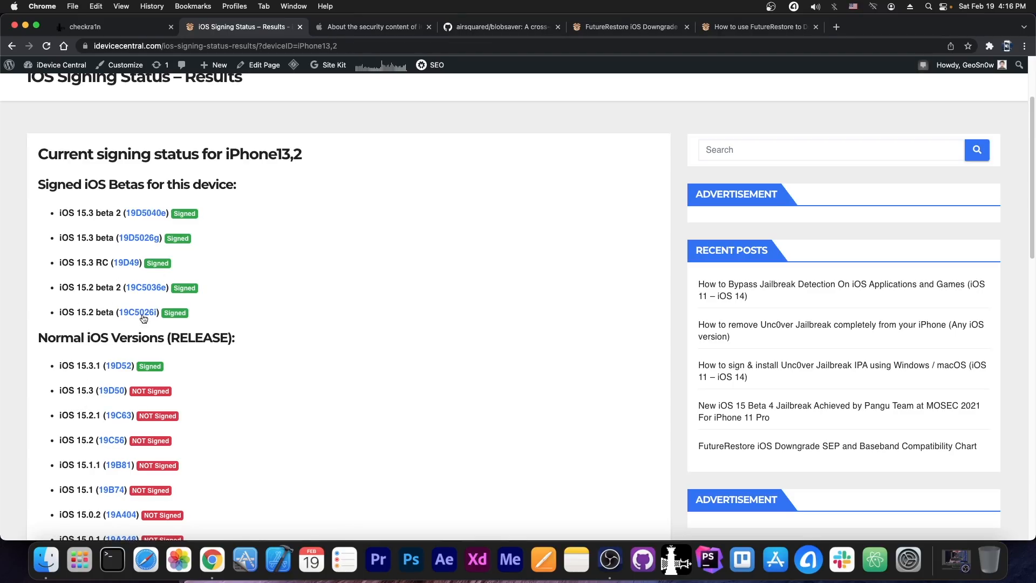
pyautogui.click(499, 27)
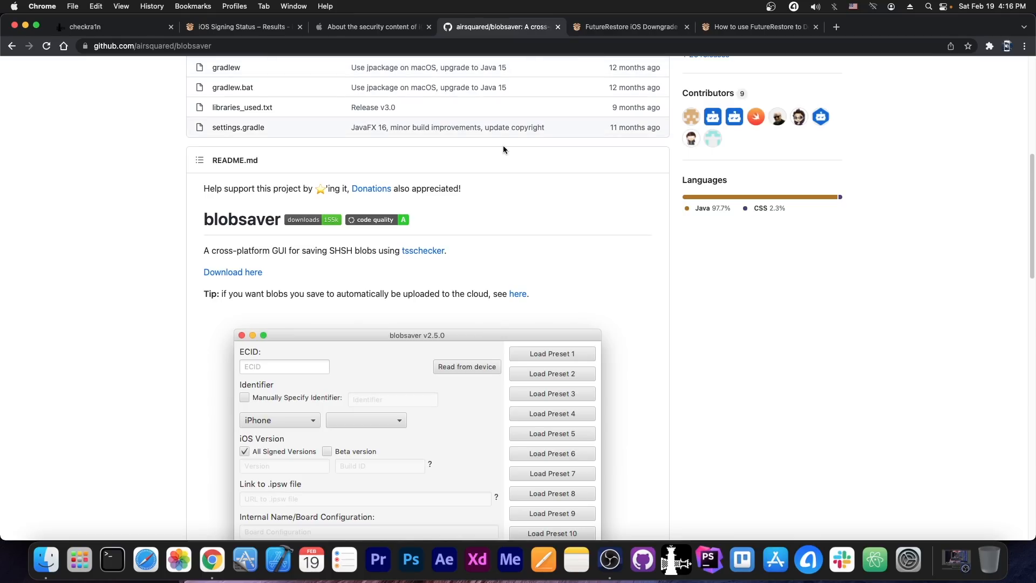
# Skim the blobsaver README, then switch to the FutureRestore downgrade guide.
pyautogui.scroll(-3)
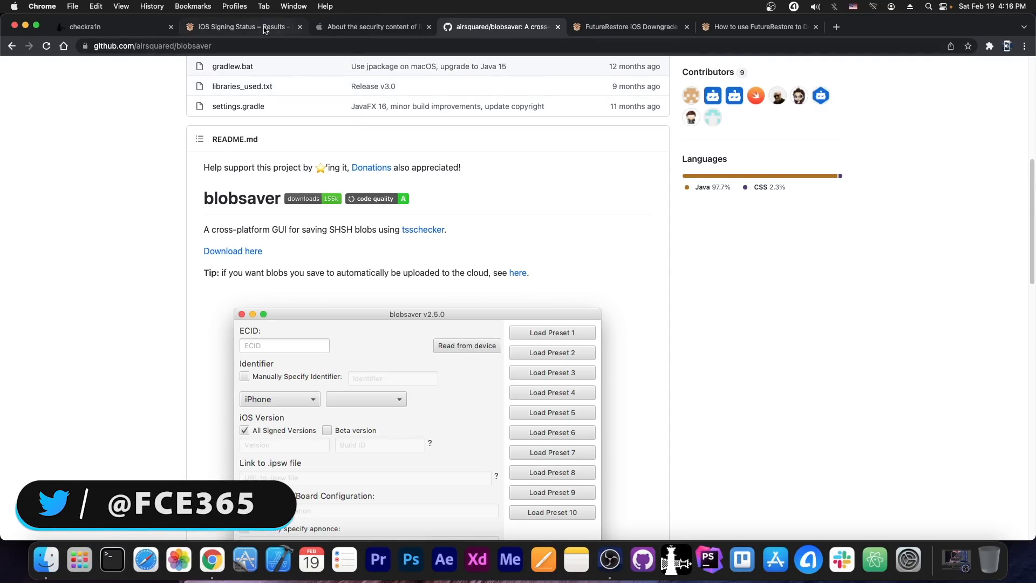
pyautogui.click(757, 27)
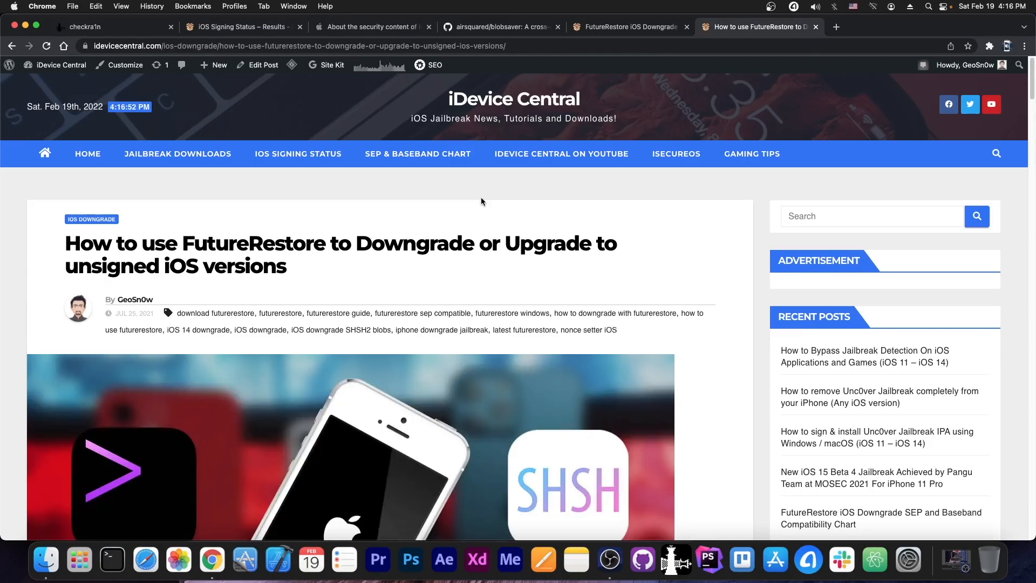
# Scroll the FutureRestore guide past the commands to the video tutorial and troubleshooting list.
pyautogui.scroll(-3)
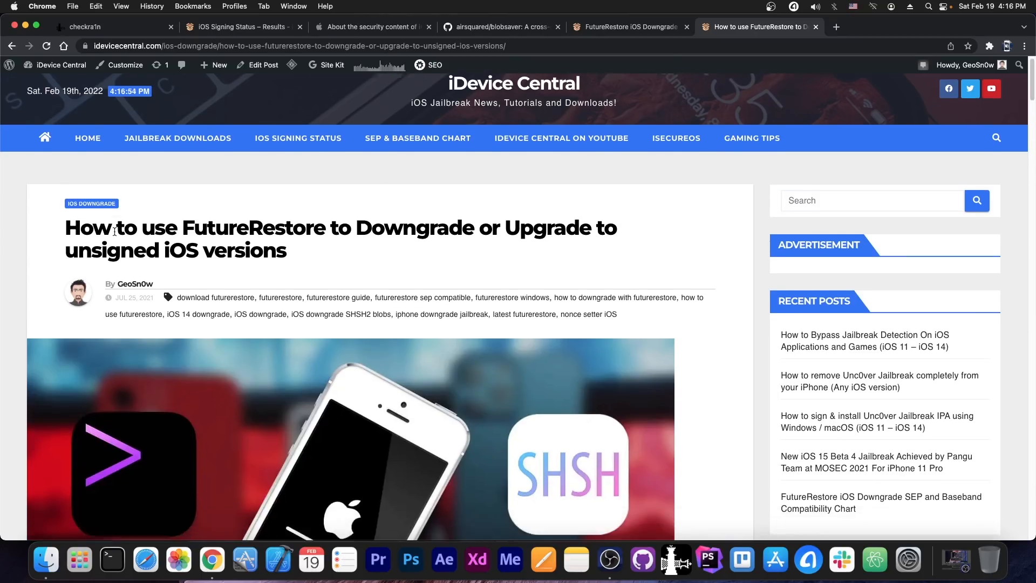
pyautogui.scroll(-3)
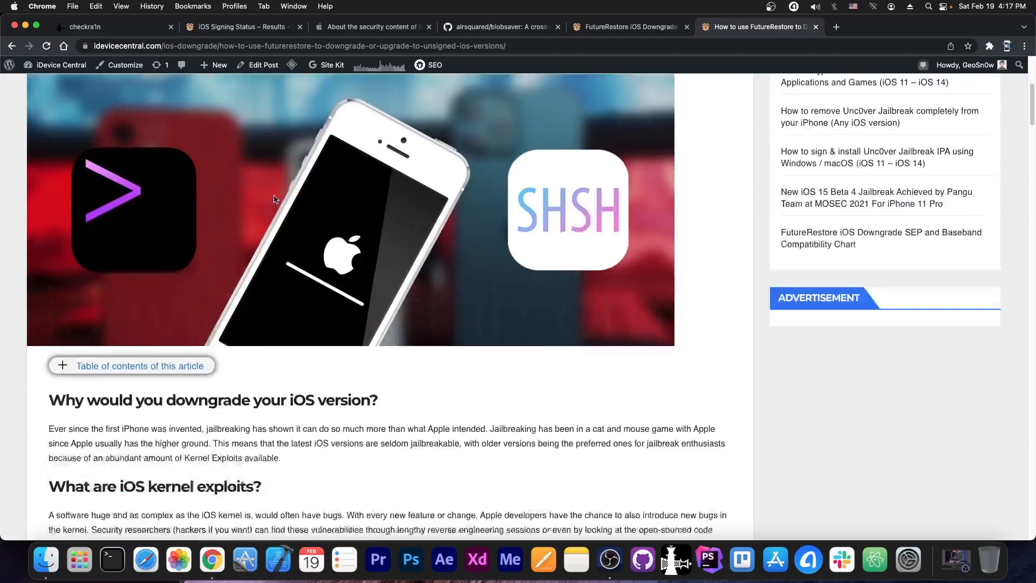
pyautogui.scroll(-3)
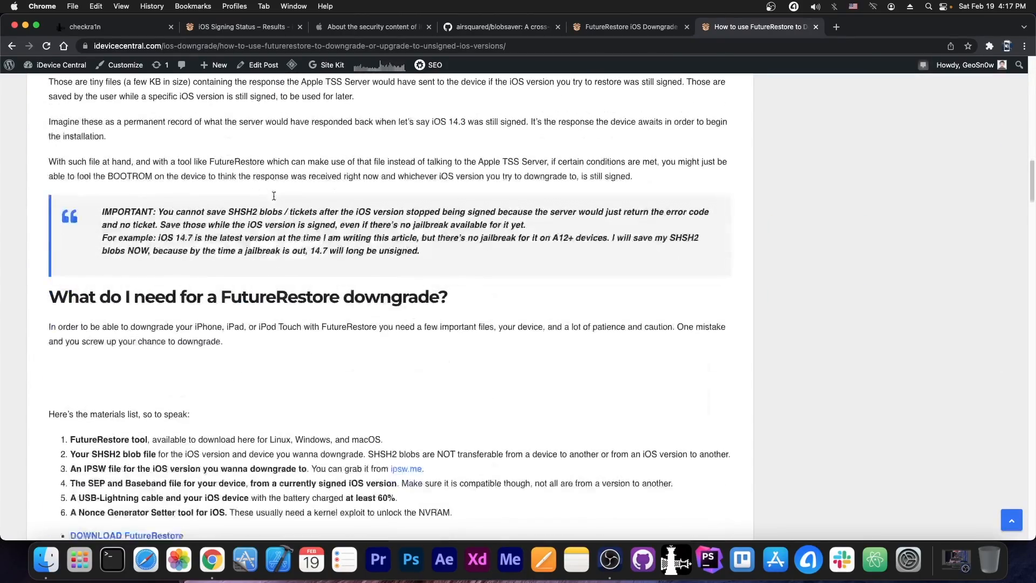
pyautogui.scroll(-3)
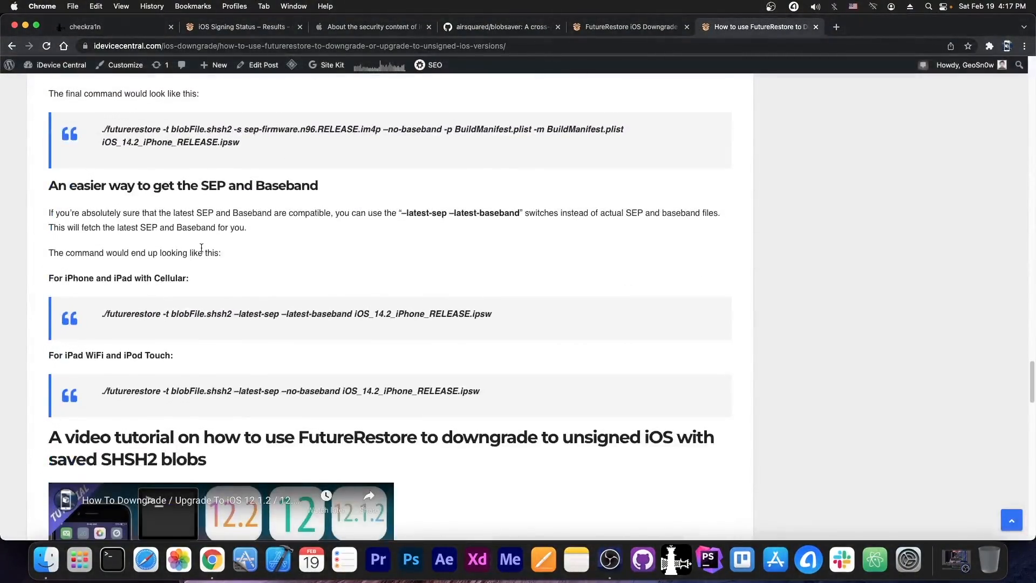
pyautogui.scroll(-3)
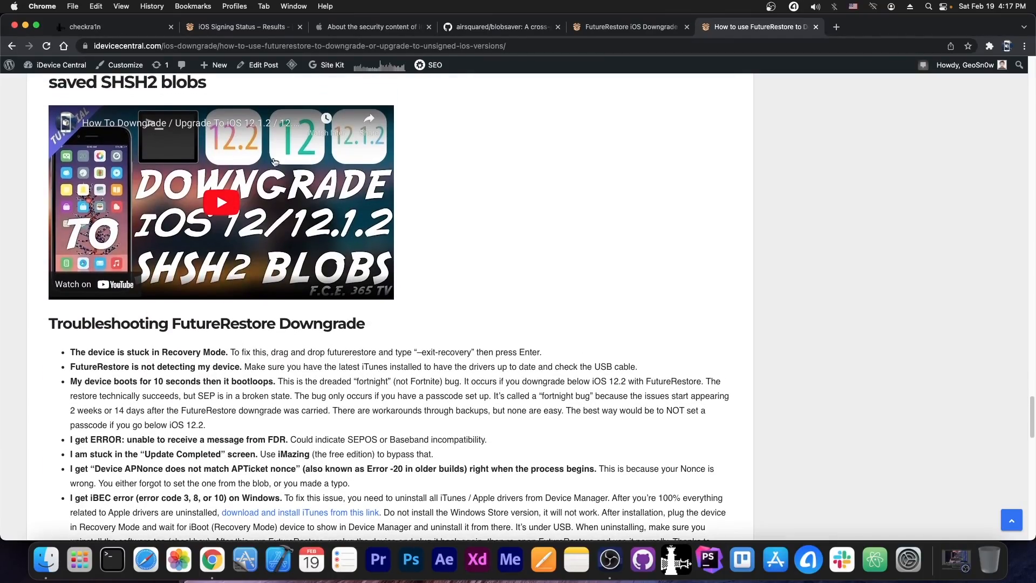
pyautogui.scroll(-3)
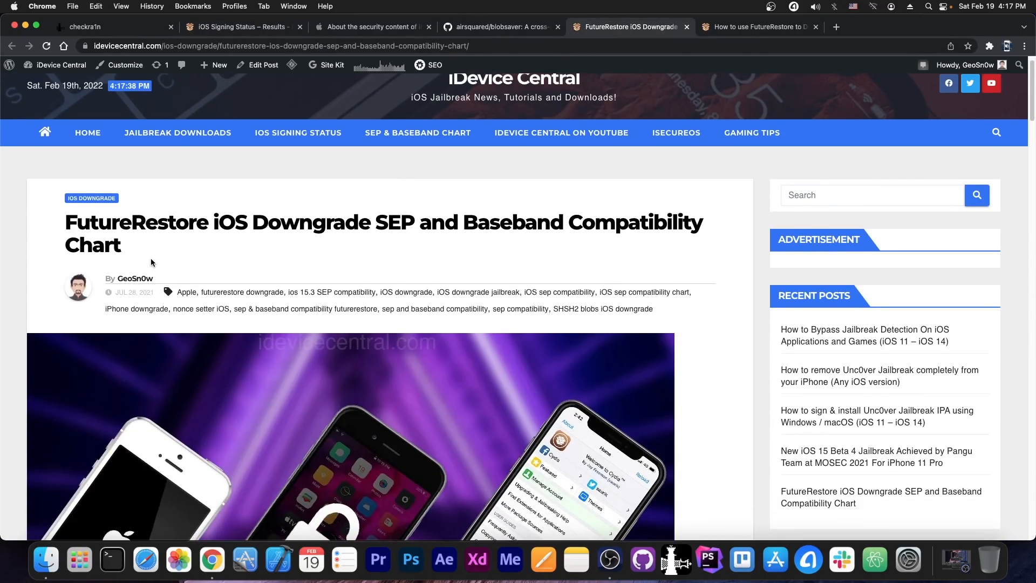
pyautogui.moveTo(216, 248)
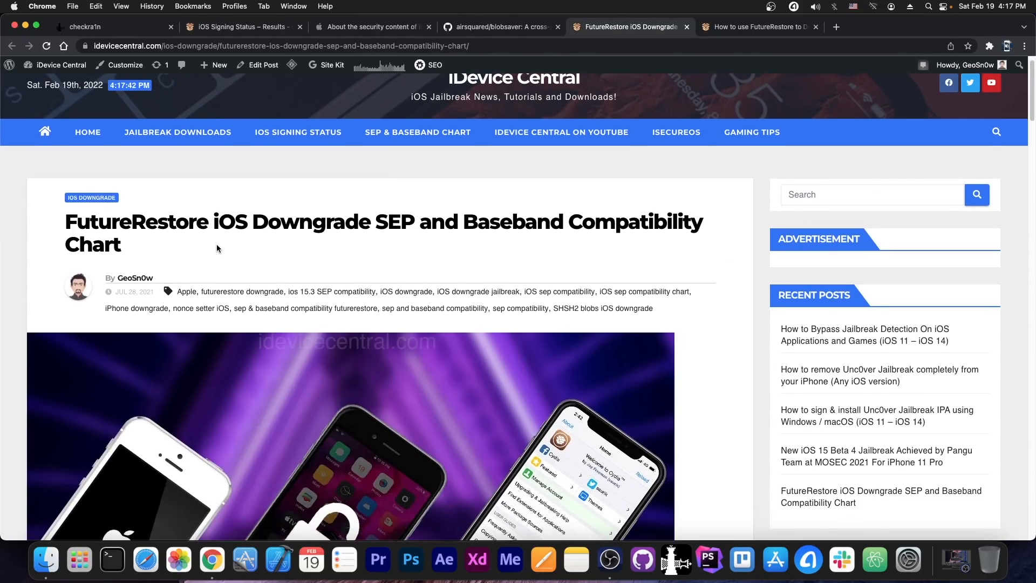
# Read the SEP and Baseband compatibility chart, then return to iPhone13,2 signing status.
pyautogui.scroll(-3)
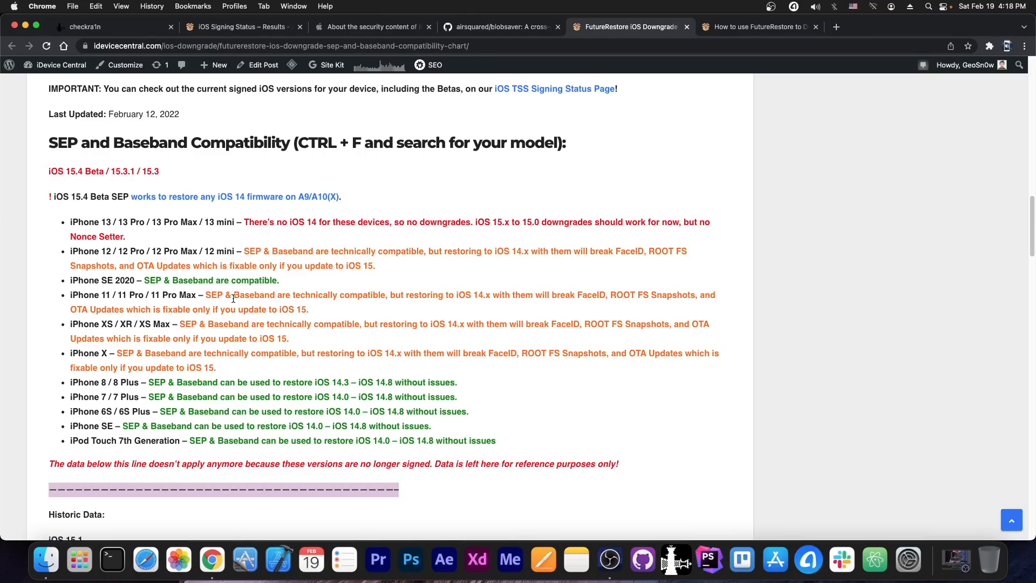
pyautogui.moveTo(144, 127)
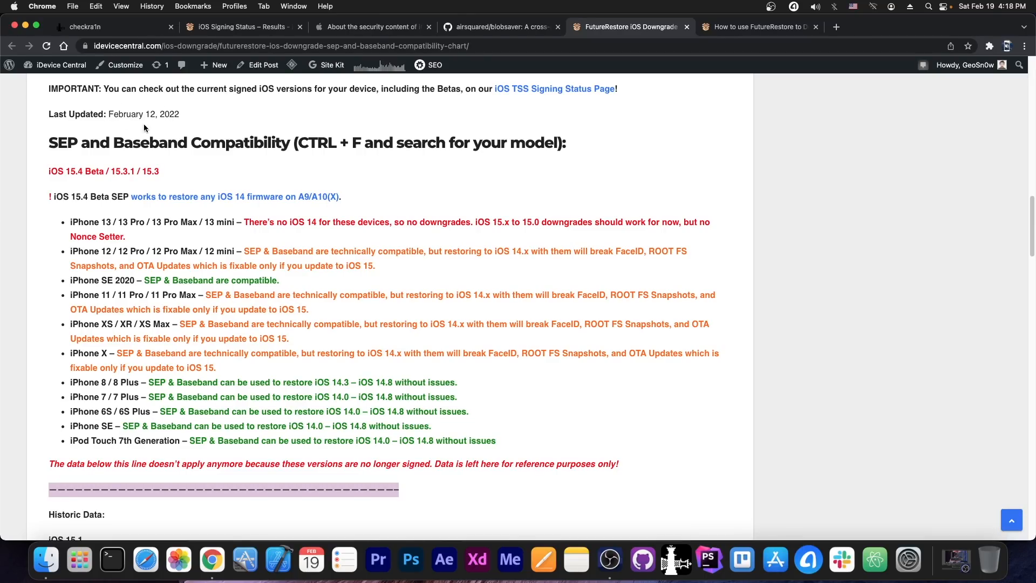
pyautogui.scroll(-3)
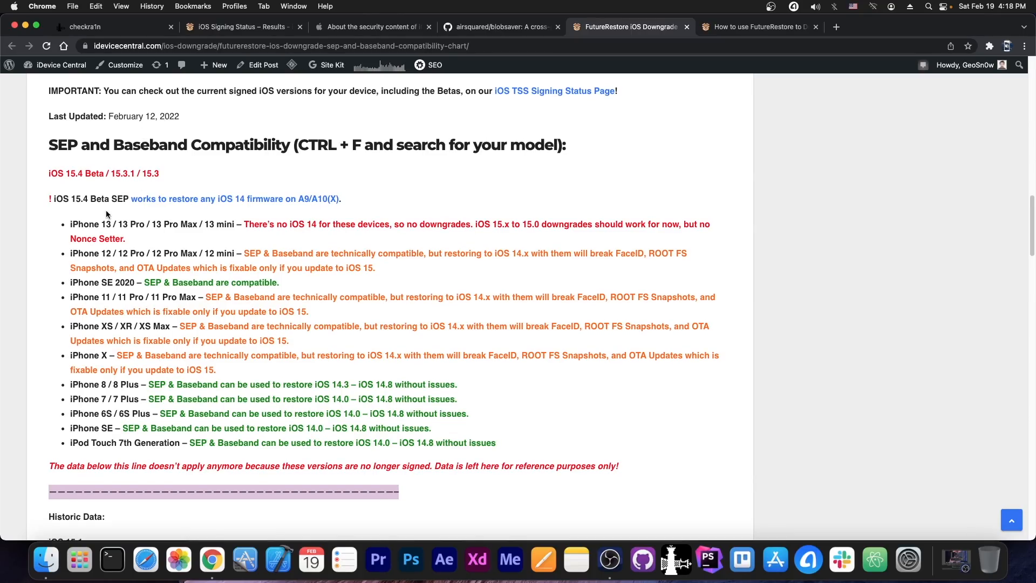
pyautogui.moveTo(78, 212)
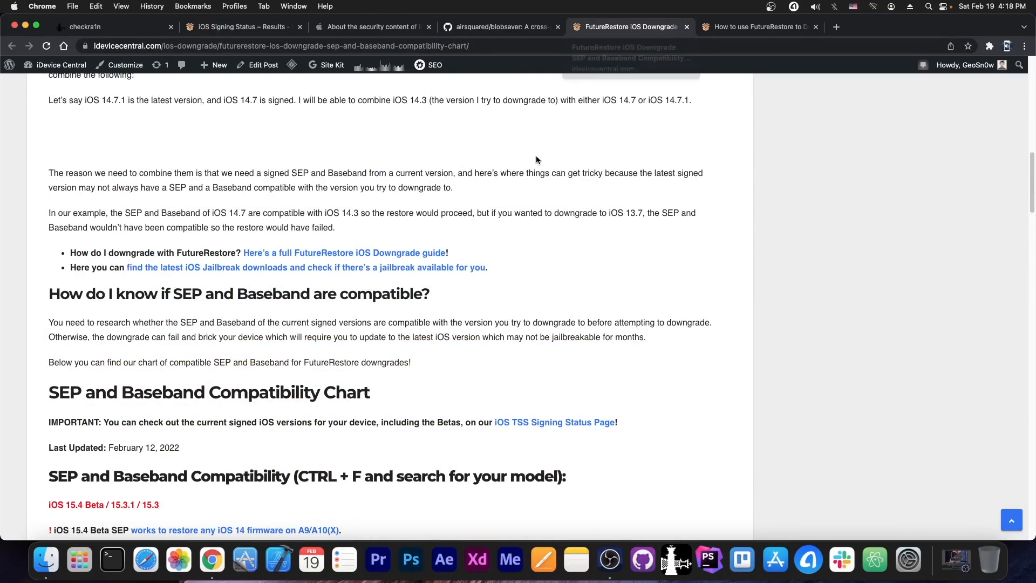
pyautogui.scroll(3)
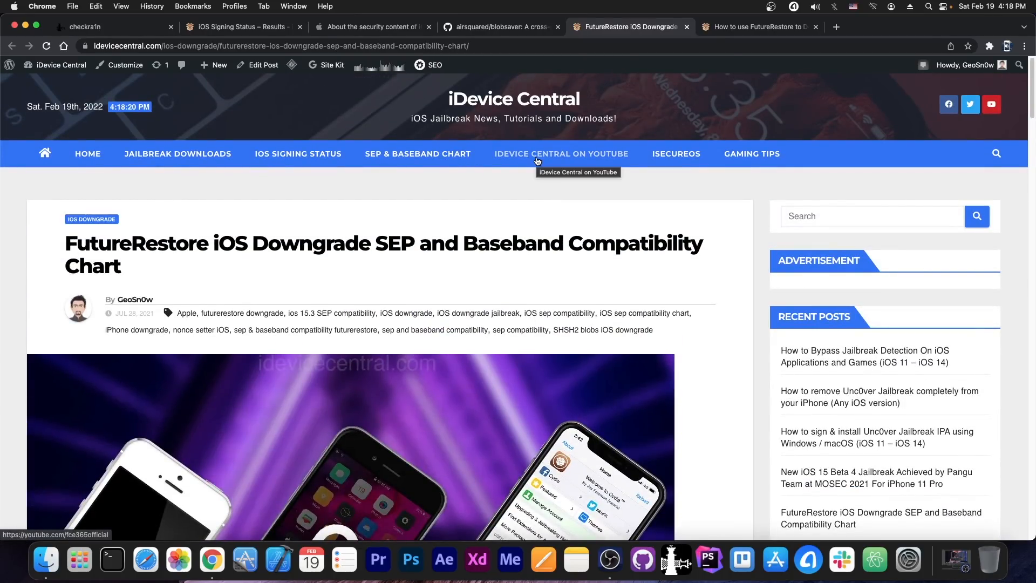
pyautogui.click(238, 27)
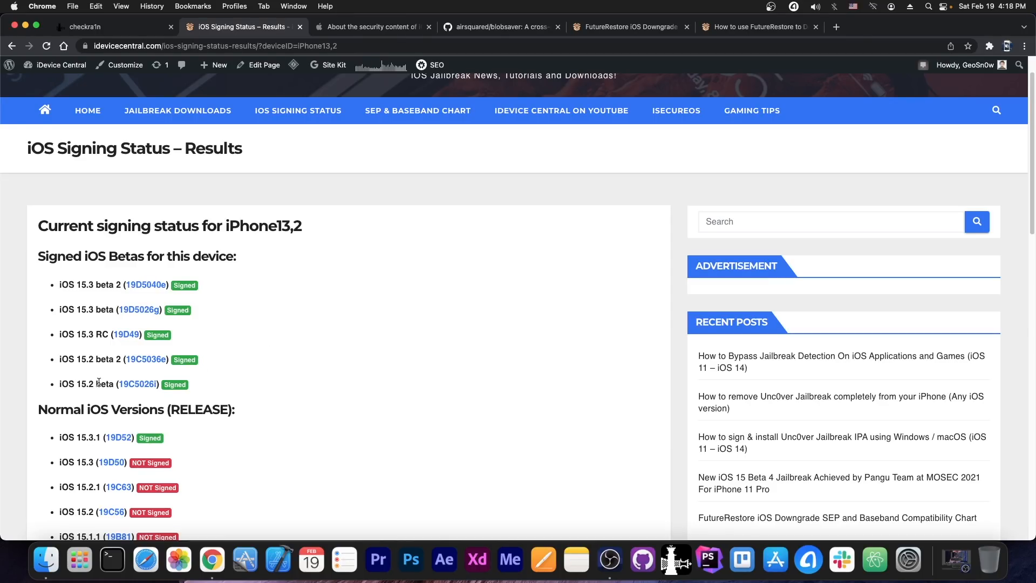
pyautogui.moveTo(100, 342)
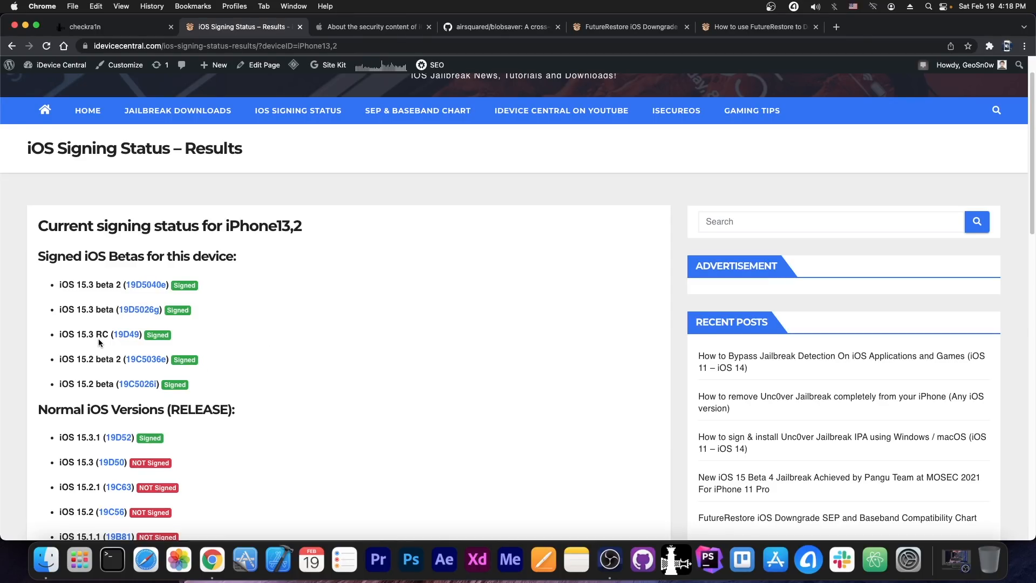
pyautogui.moveTo(448, 324)
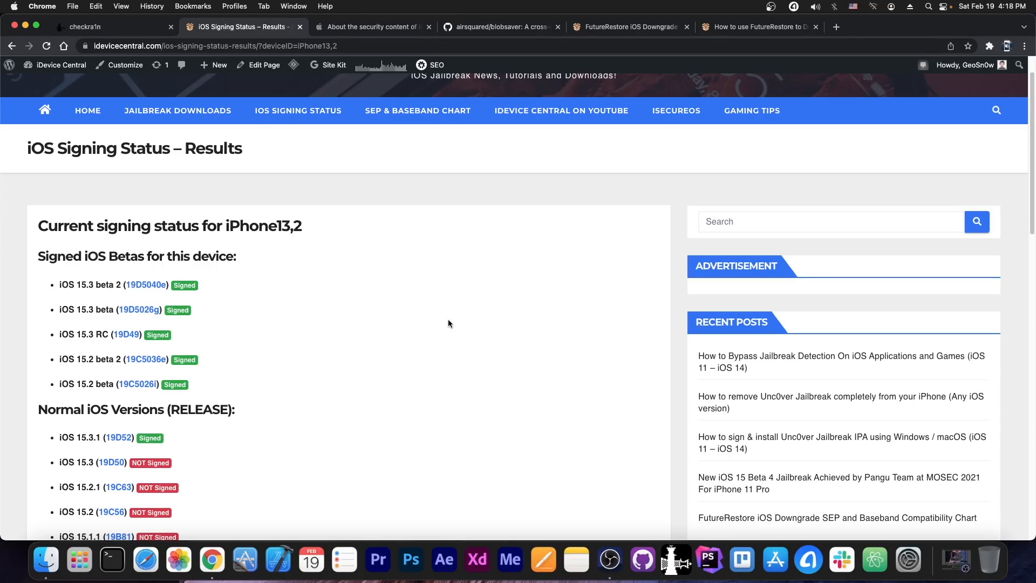
# Switch back to the checkra1n jailbreak homepage.
pyautogui.click(103, 27)
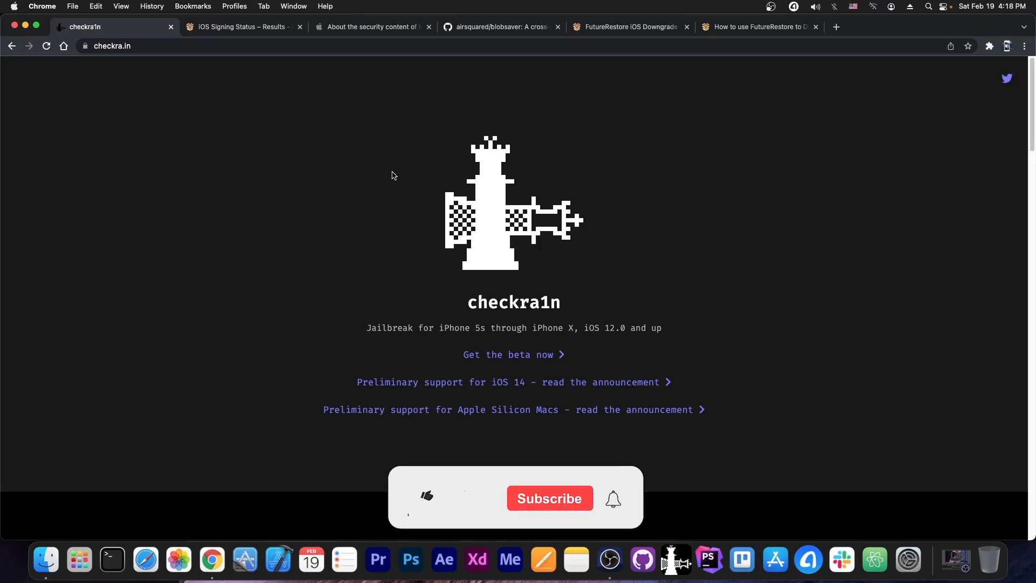
pyautogui.click(426, 497)
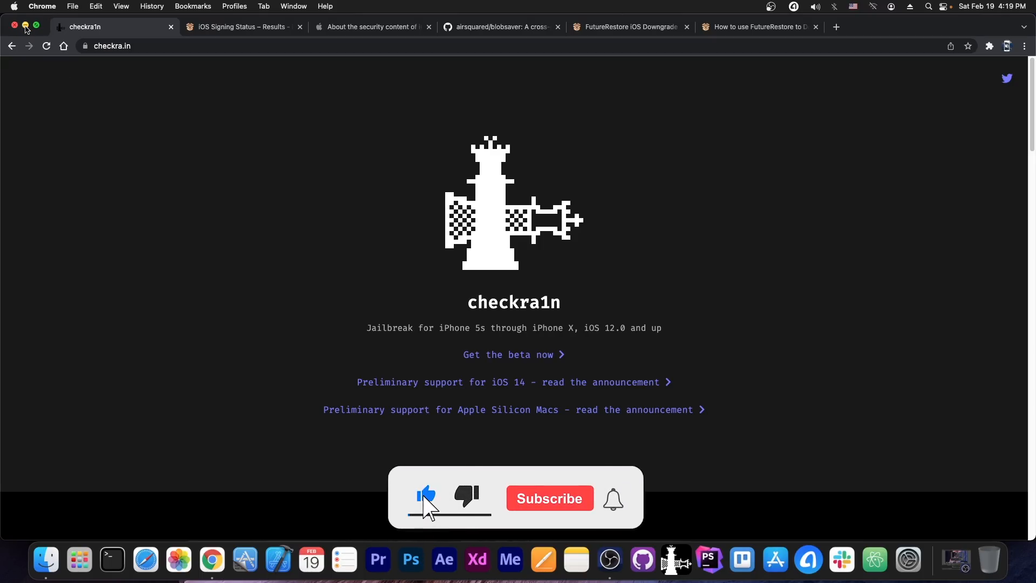